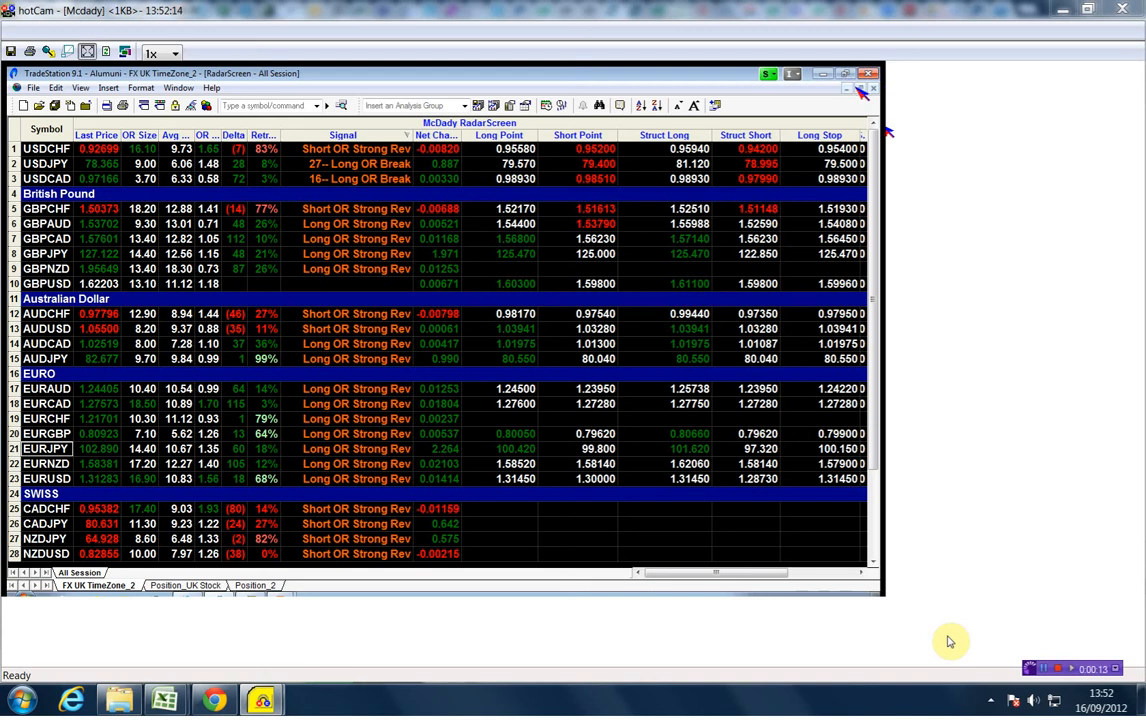
mouse_move(968, 631)
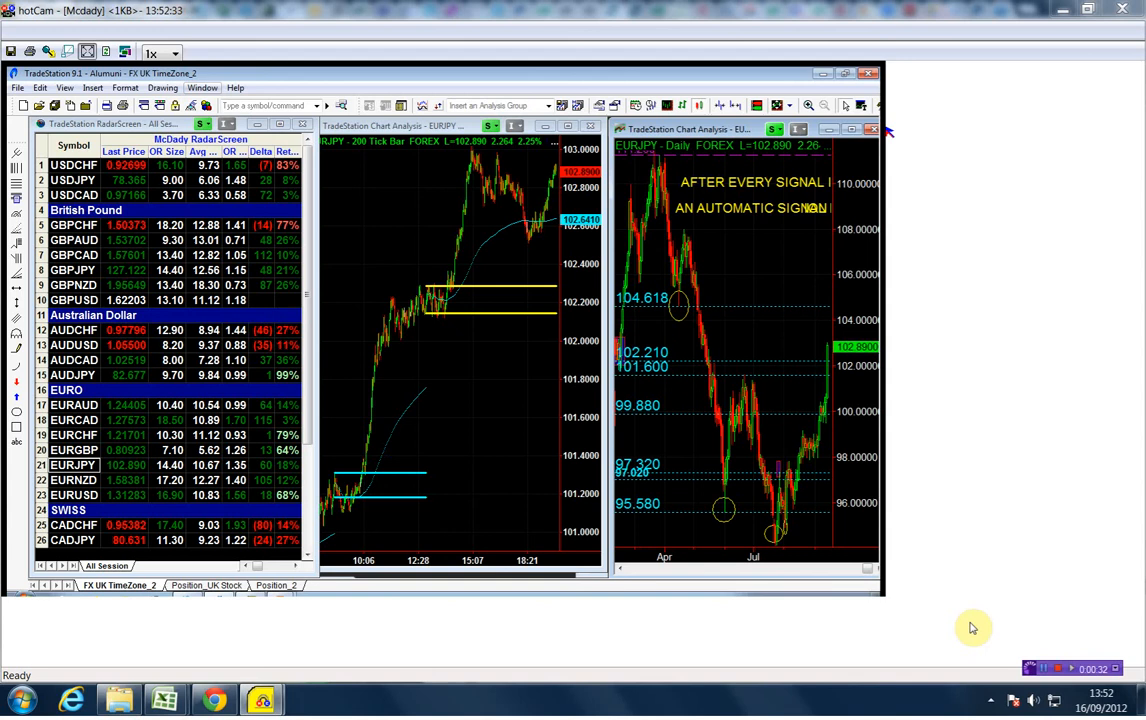
click(843, 124)
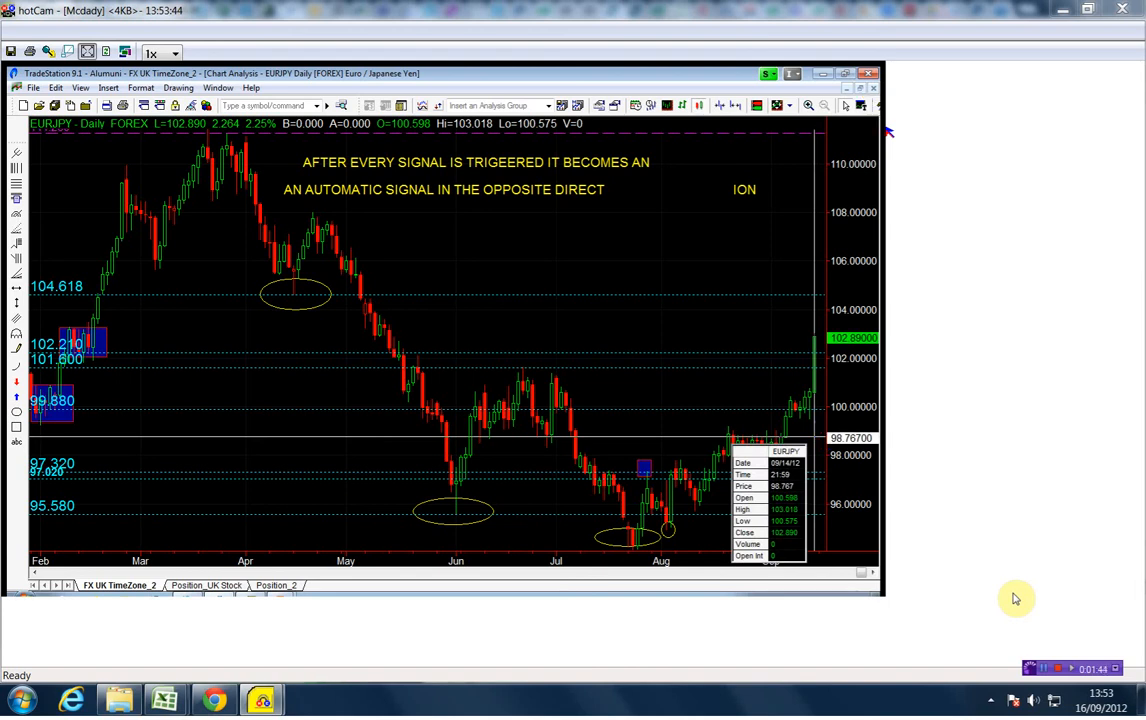
mouse_move(220, 293)
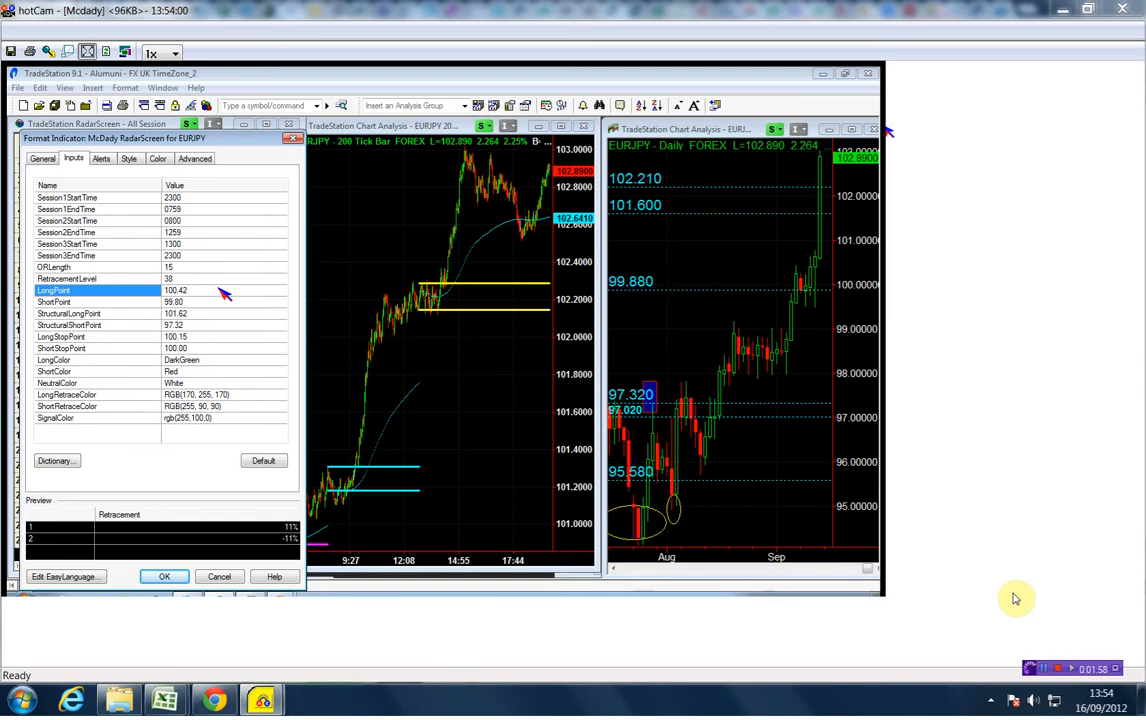
Step: Replace the EURJPY LongPoint value 100.42 with 103.05
text(100)
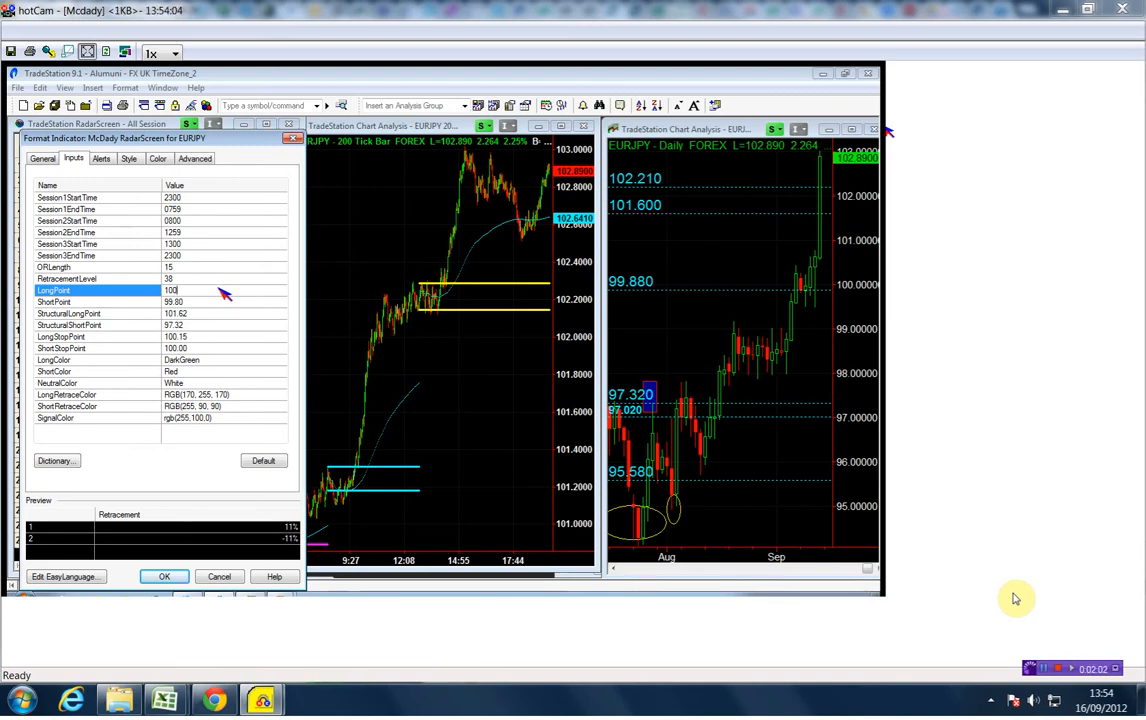
text(103.05)
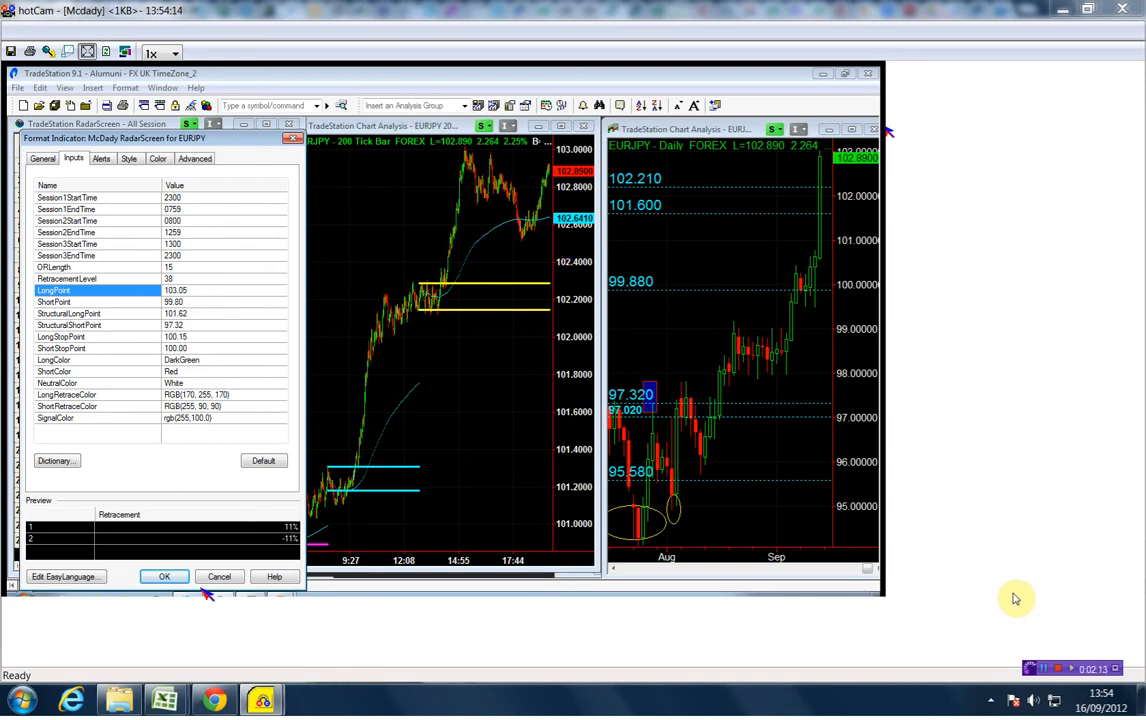
mouse_move(658, 360)
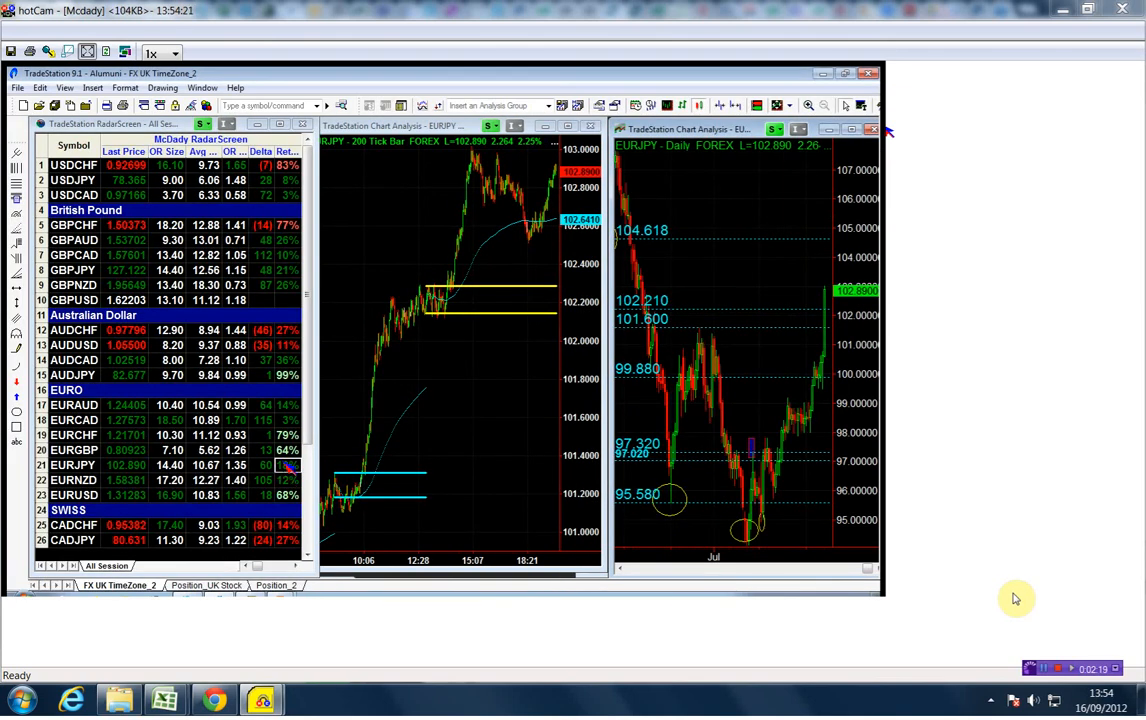
mouse_move(828, 270)
text(104.61)
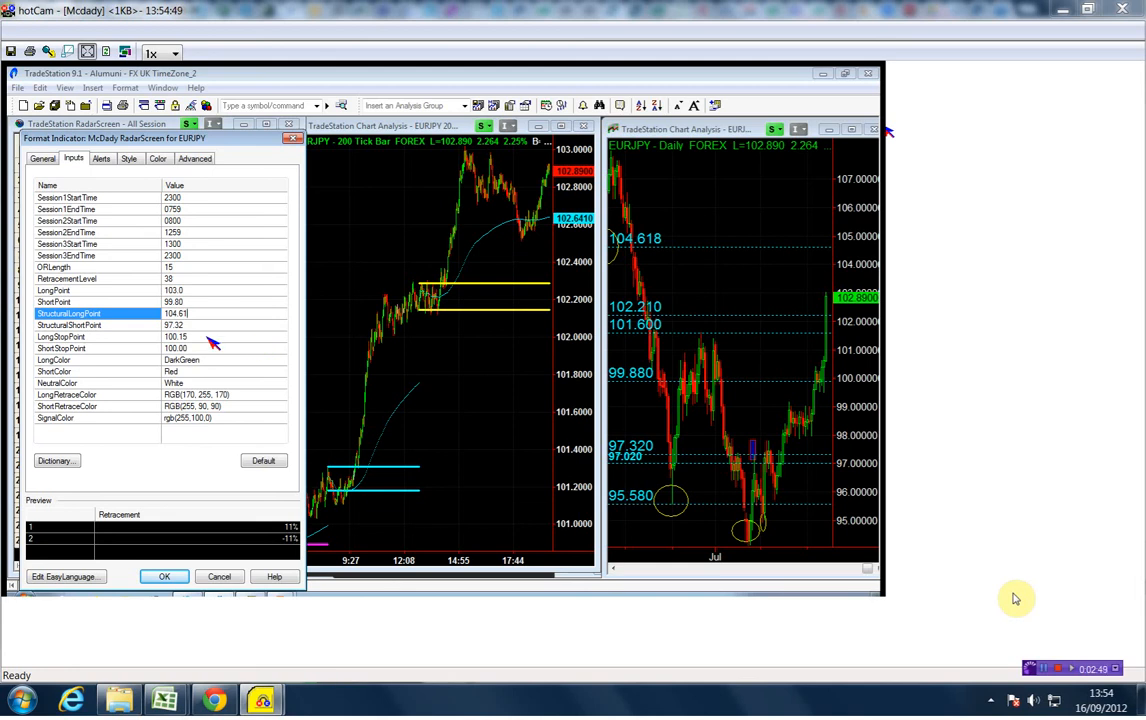
Step: Enter 102.50 as the EURJPY LongStopPoint value
click(95, 337)
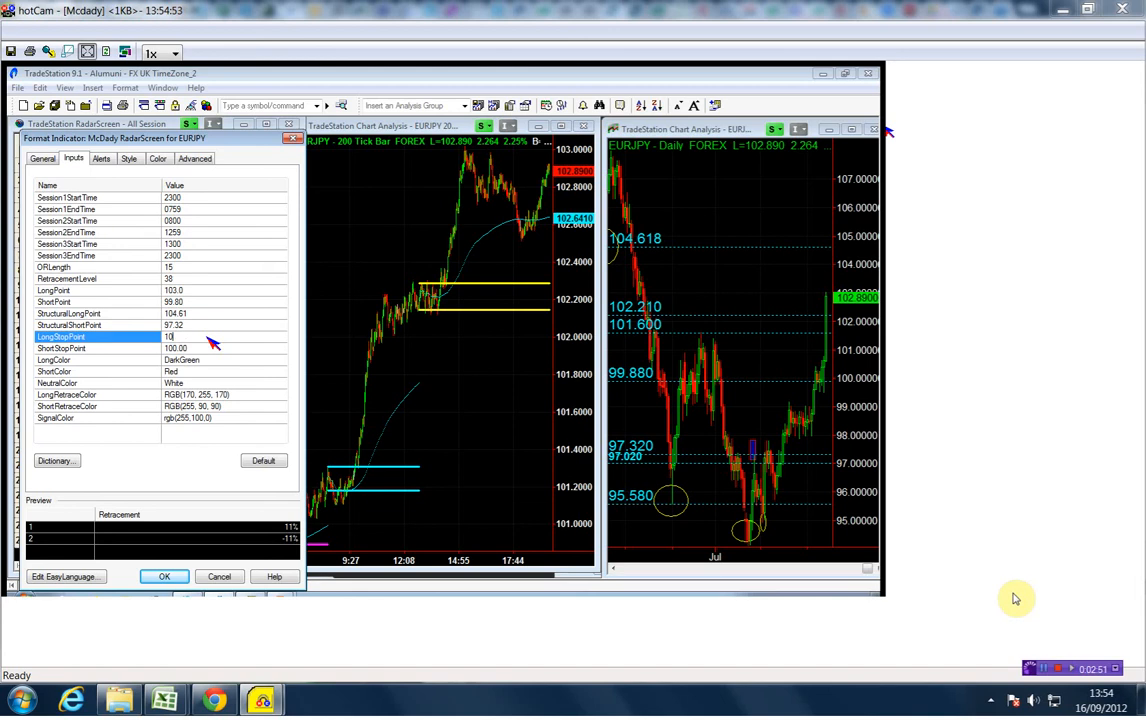
text(102.50)
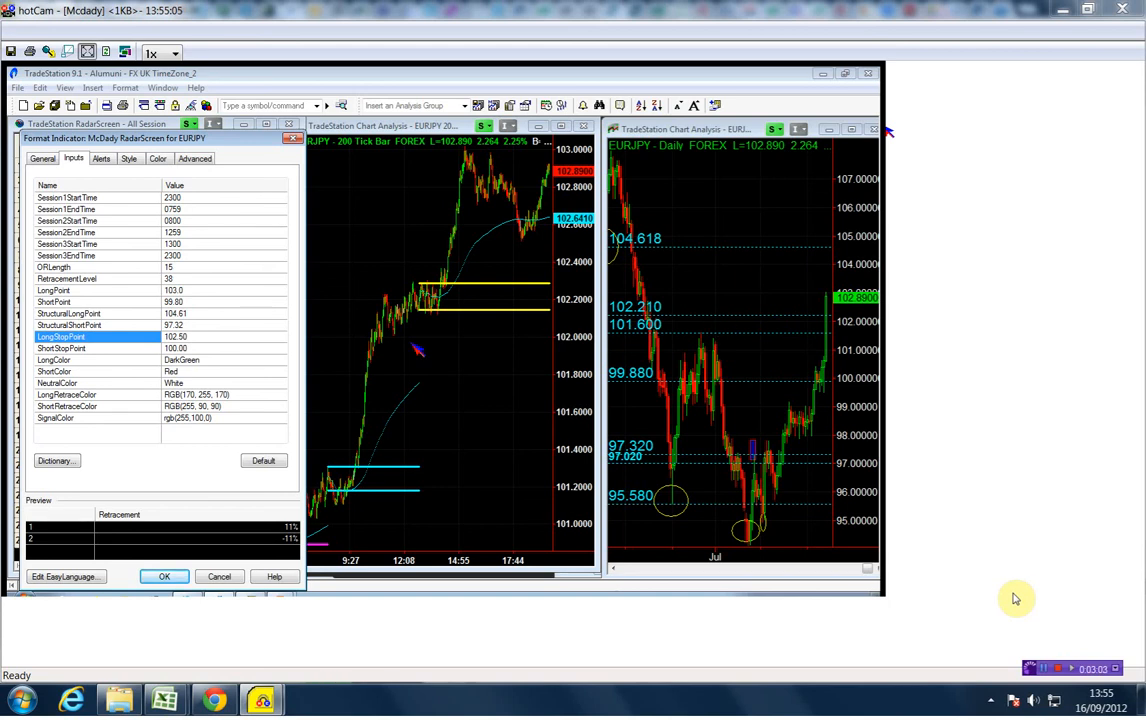
mouse_move(135, 310)
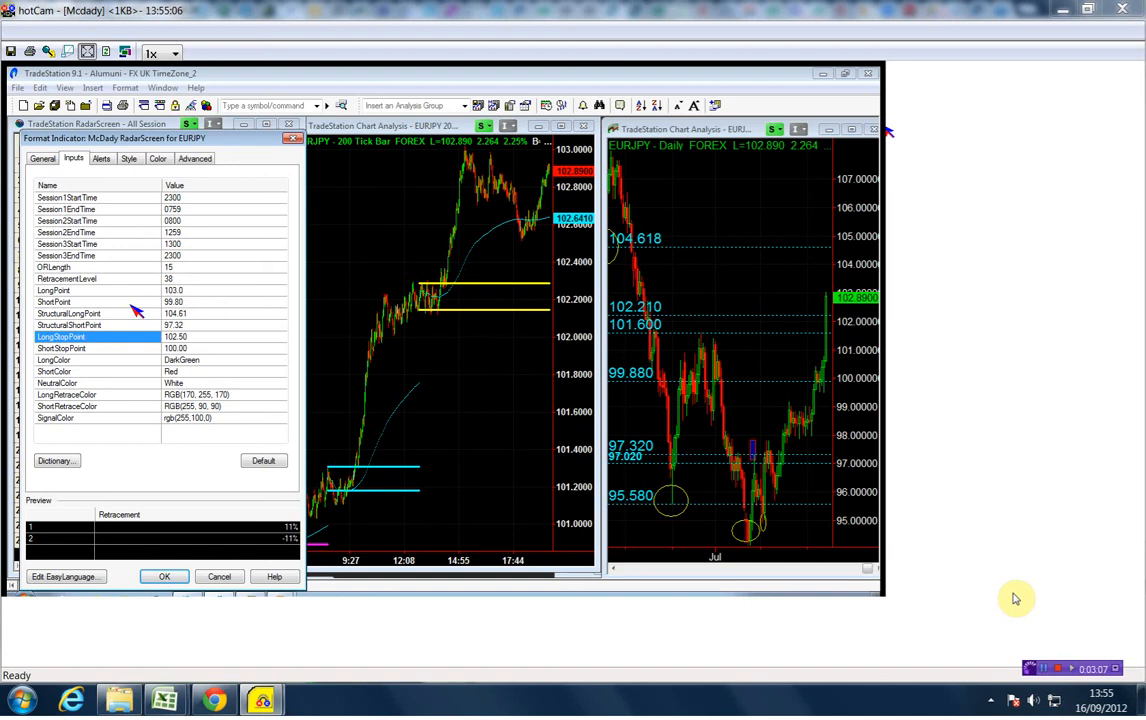
click(55, 302)
text(102.21)
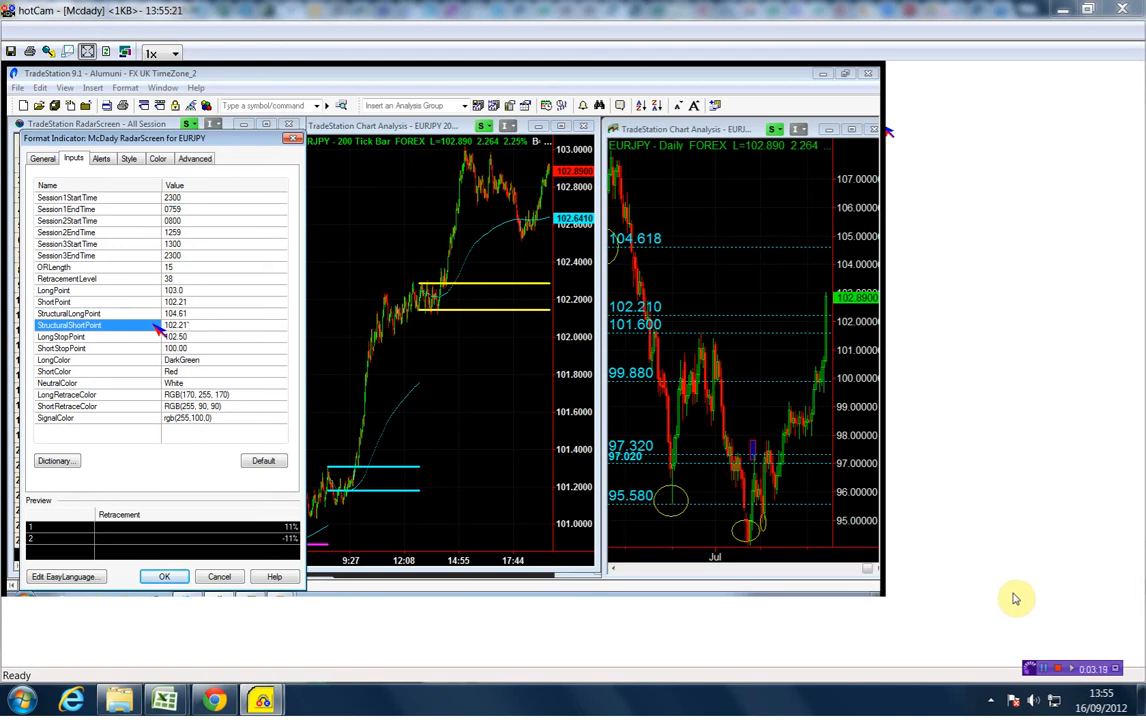
mouse_move(200, 358)
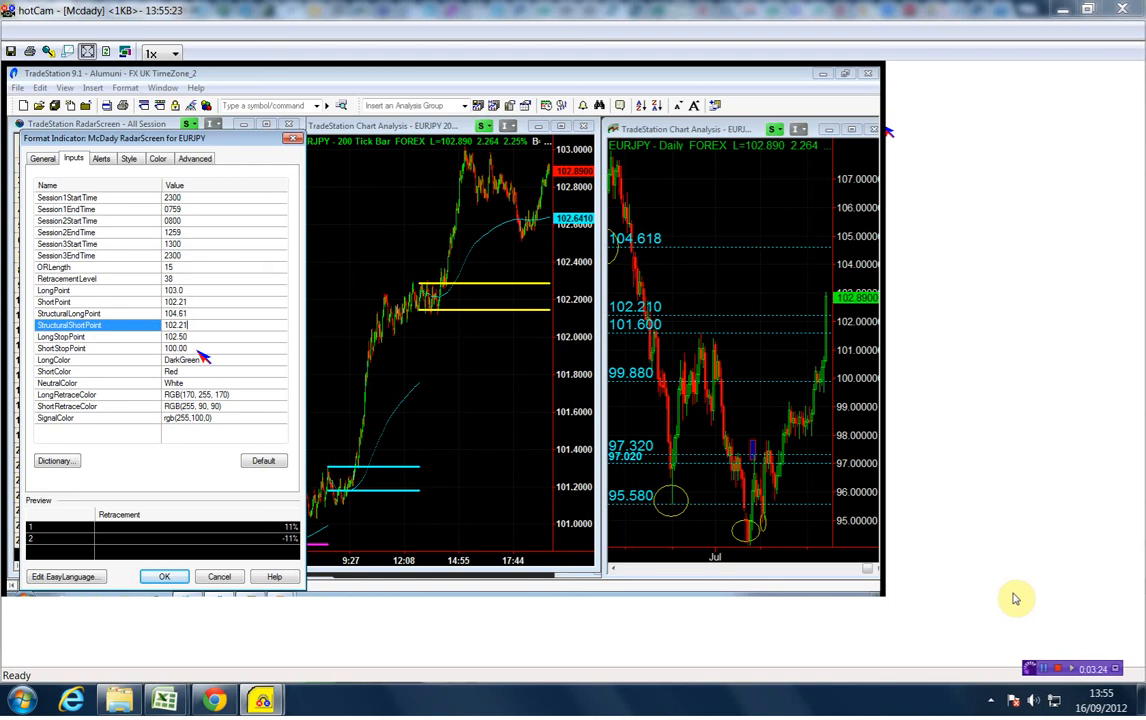
Step: Enter 102.21 for ShortStopPoint and commit LongPoint at 103.01
click(95, 348)
text(102.21)
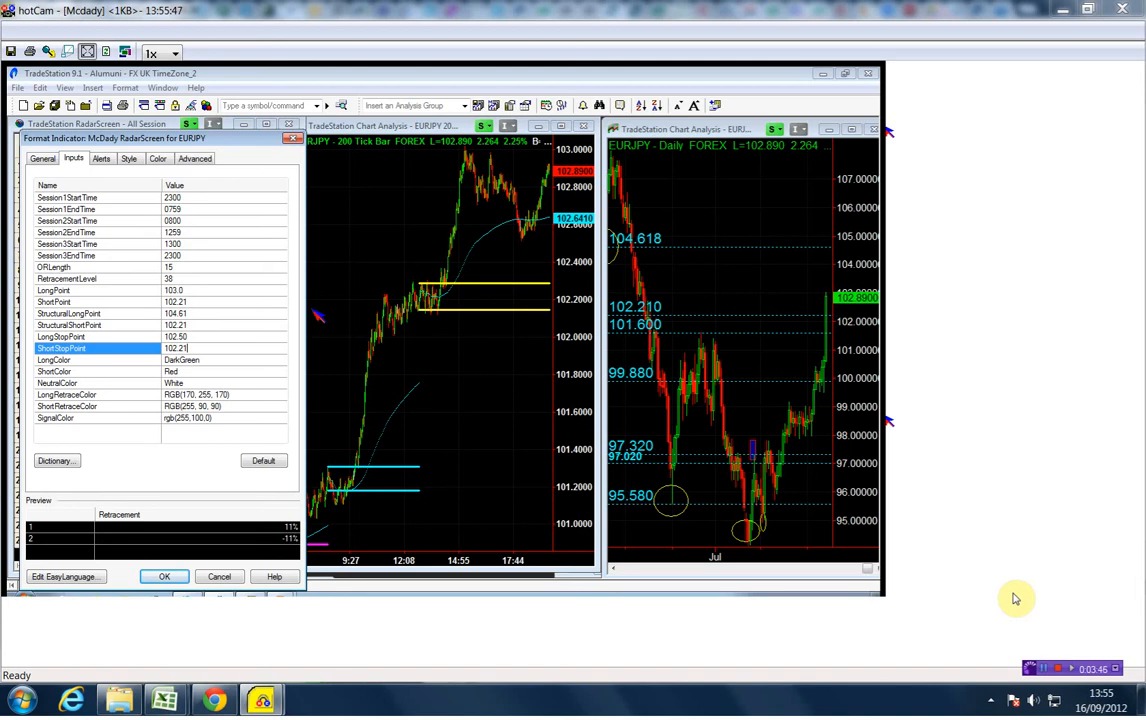
mouse_move(212, 301)
text(1)
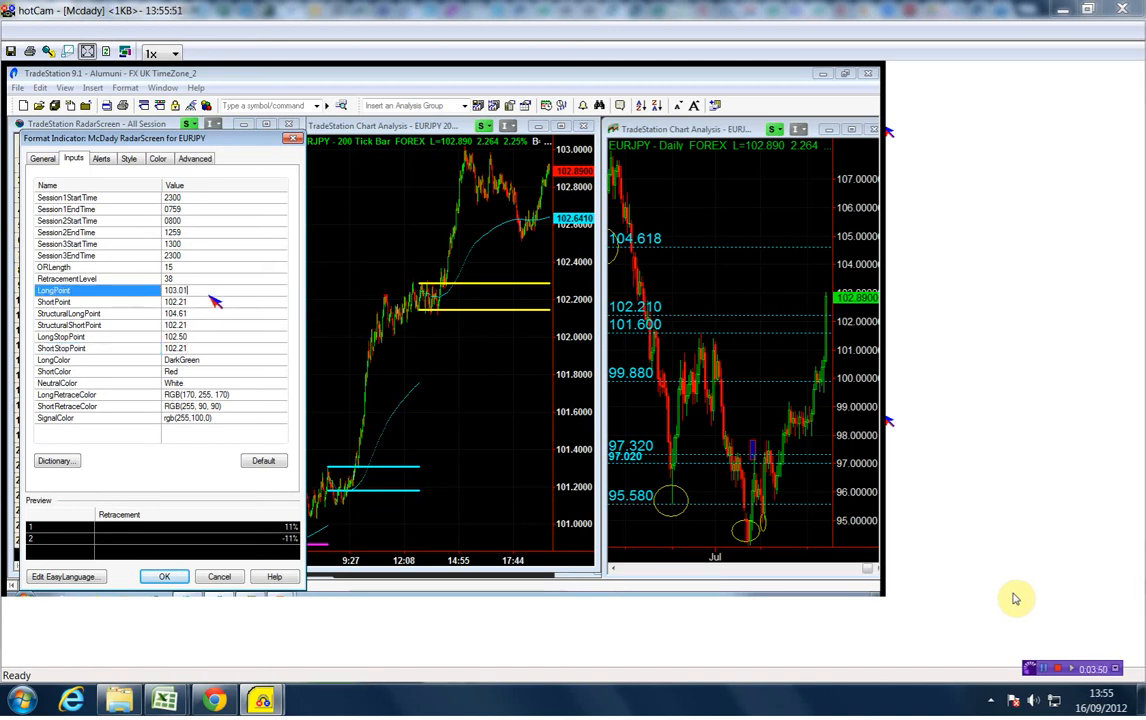
mouse_move(211, 322)
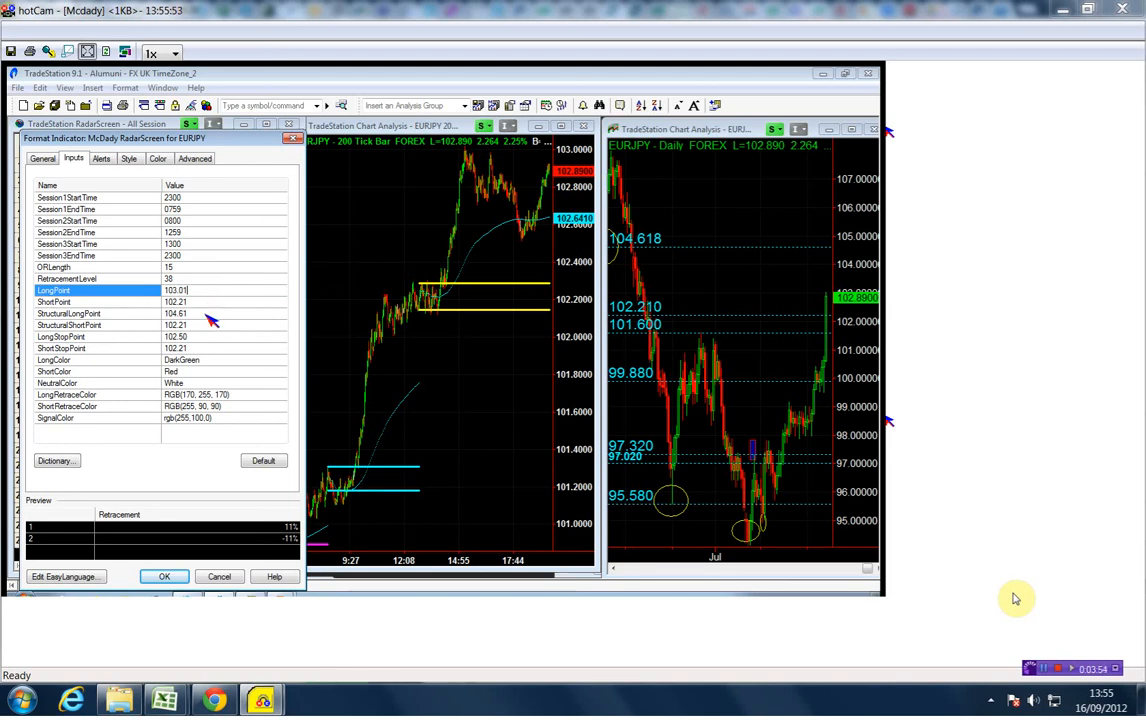
click(70, 313)
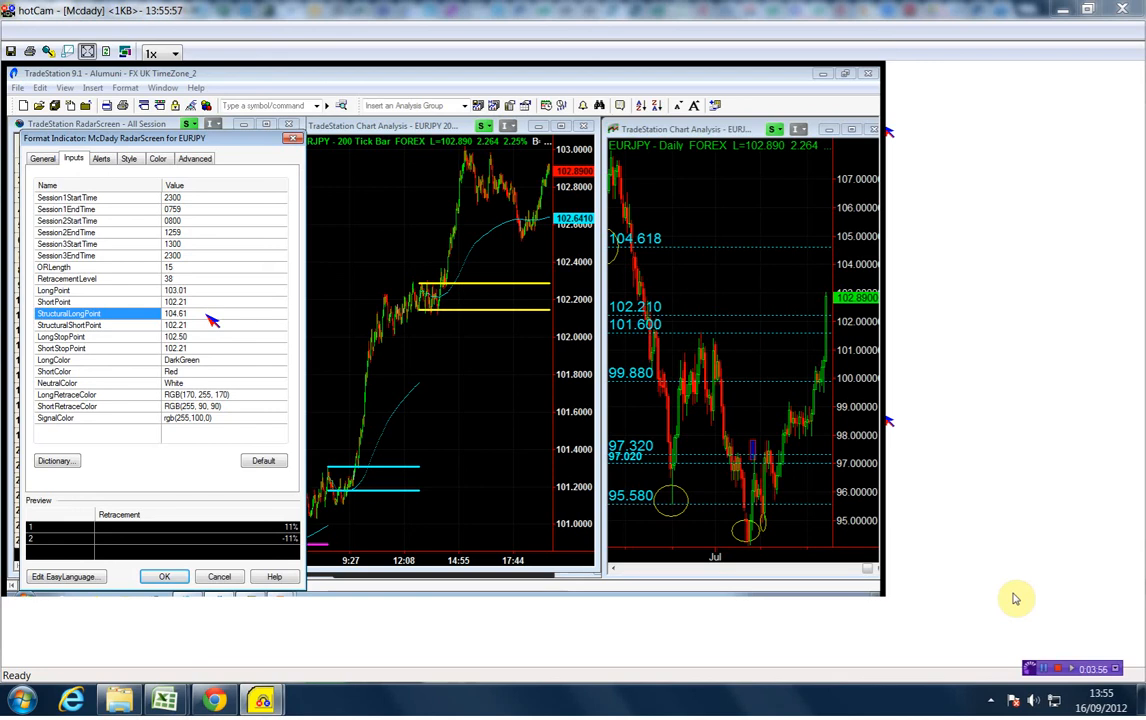